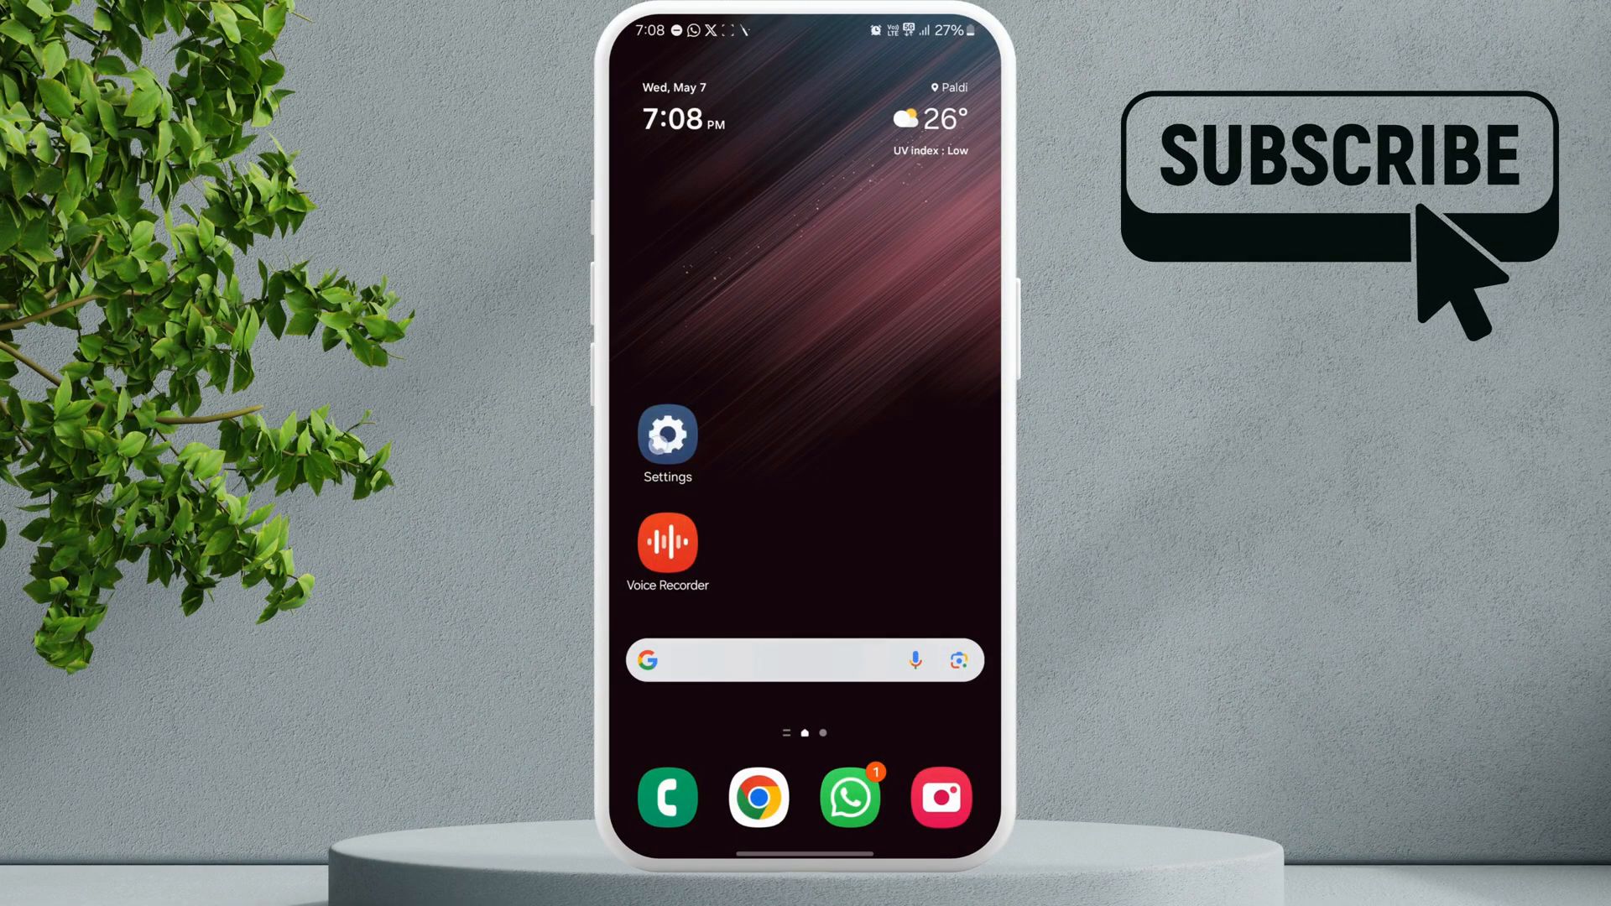
Step: Launch the Settings app from the Android home screen
left_click(668, 436)
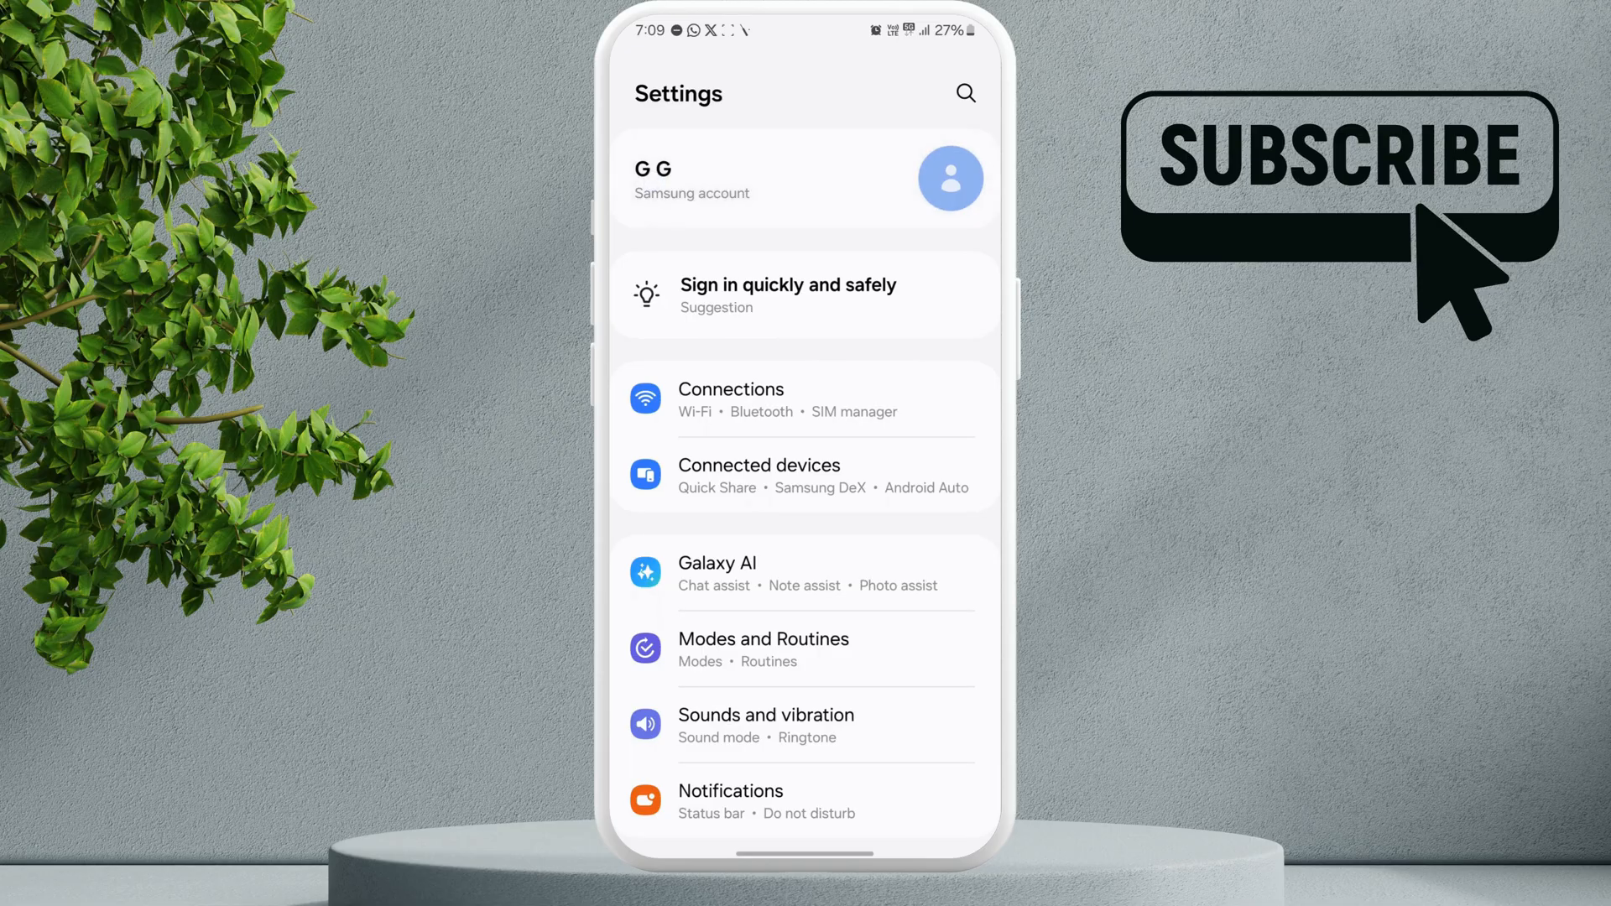
Step: Open the Samsung account page from the top of Settings and choose Sign out
left_click(805, 178)
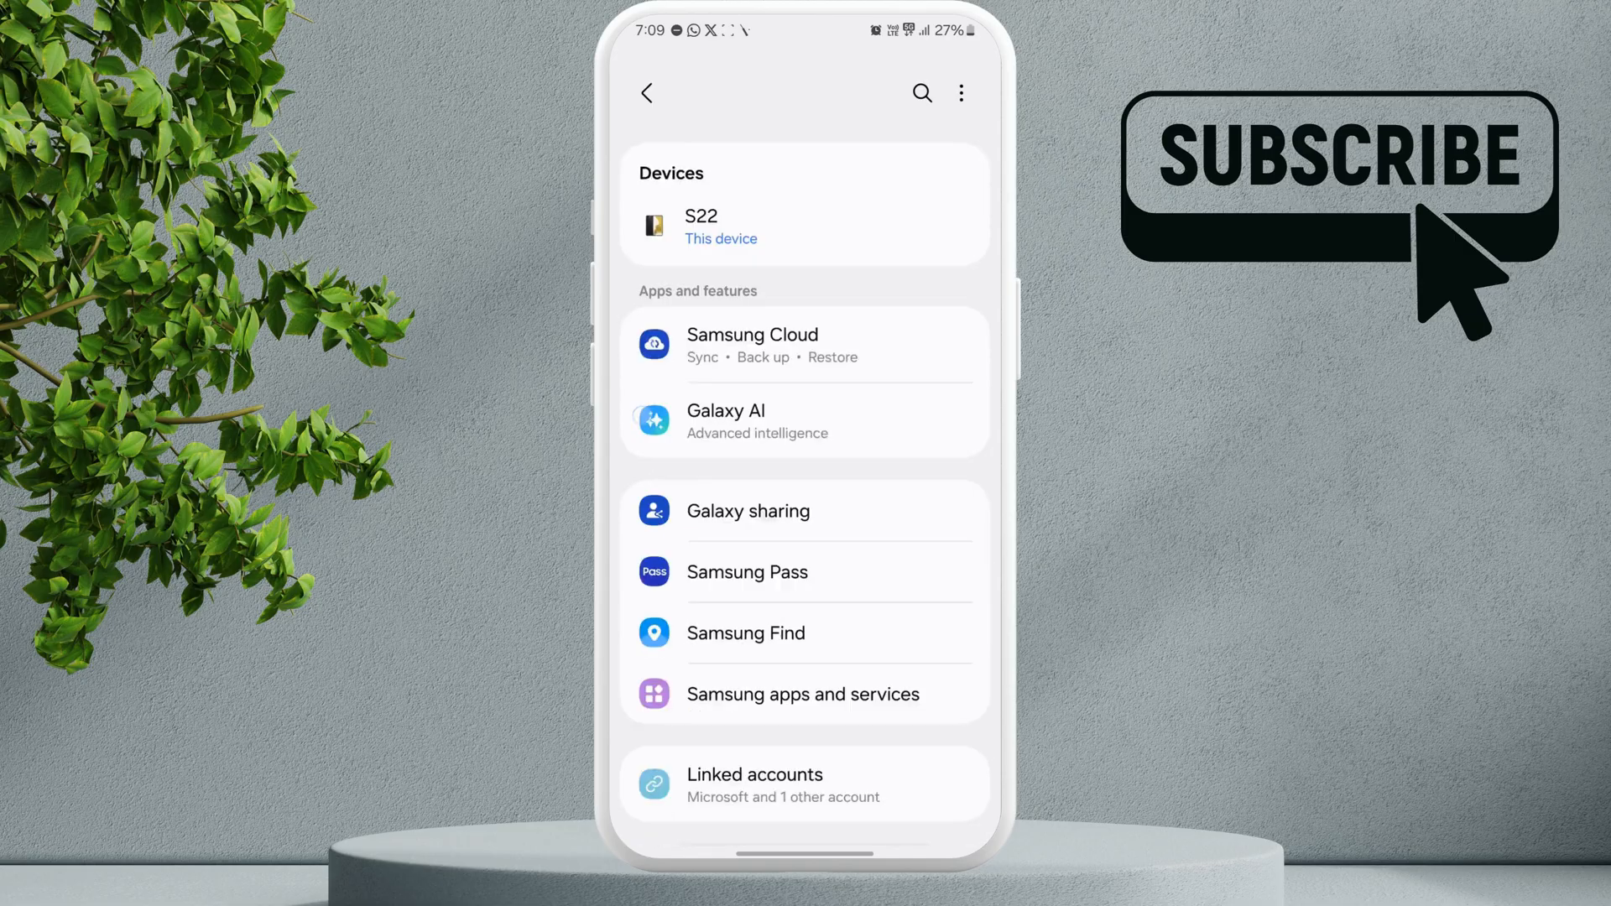
scroll("up", 3)
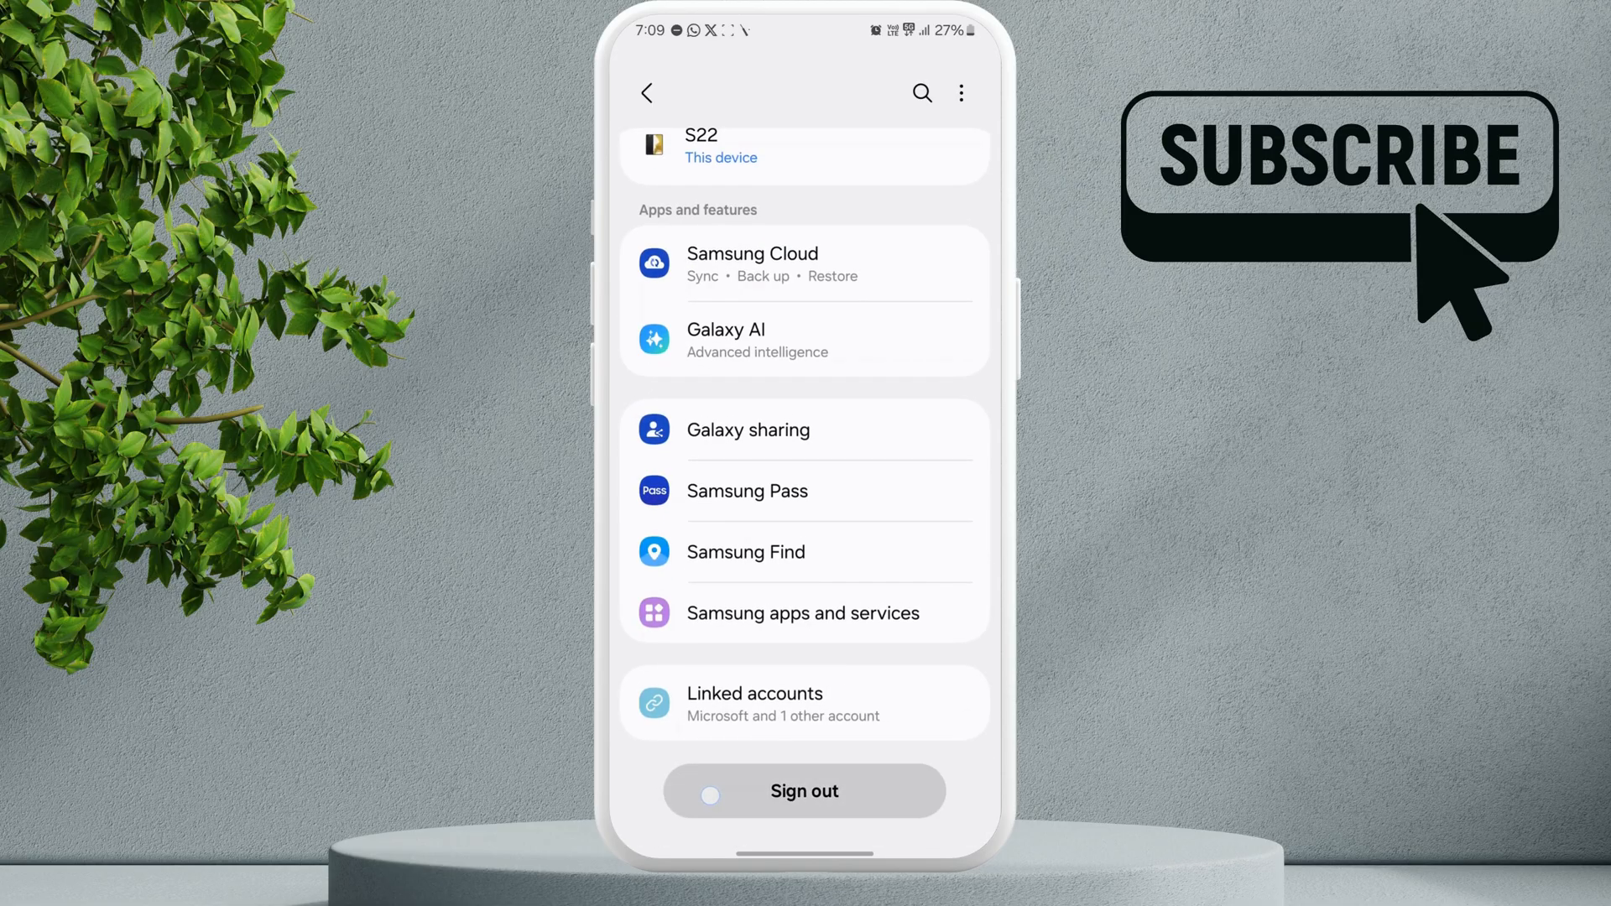
left_click(805, 791)
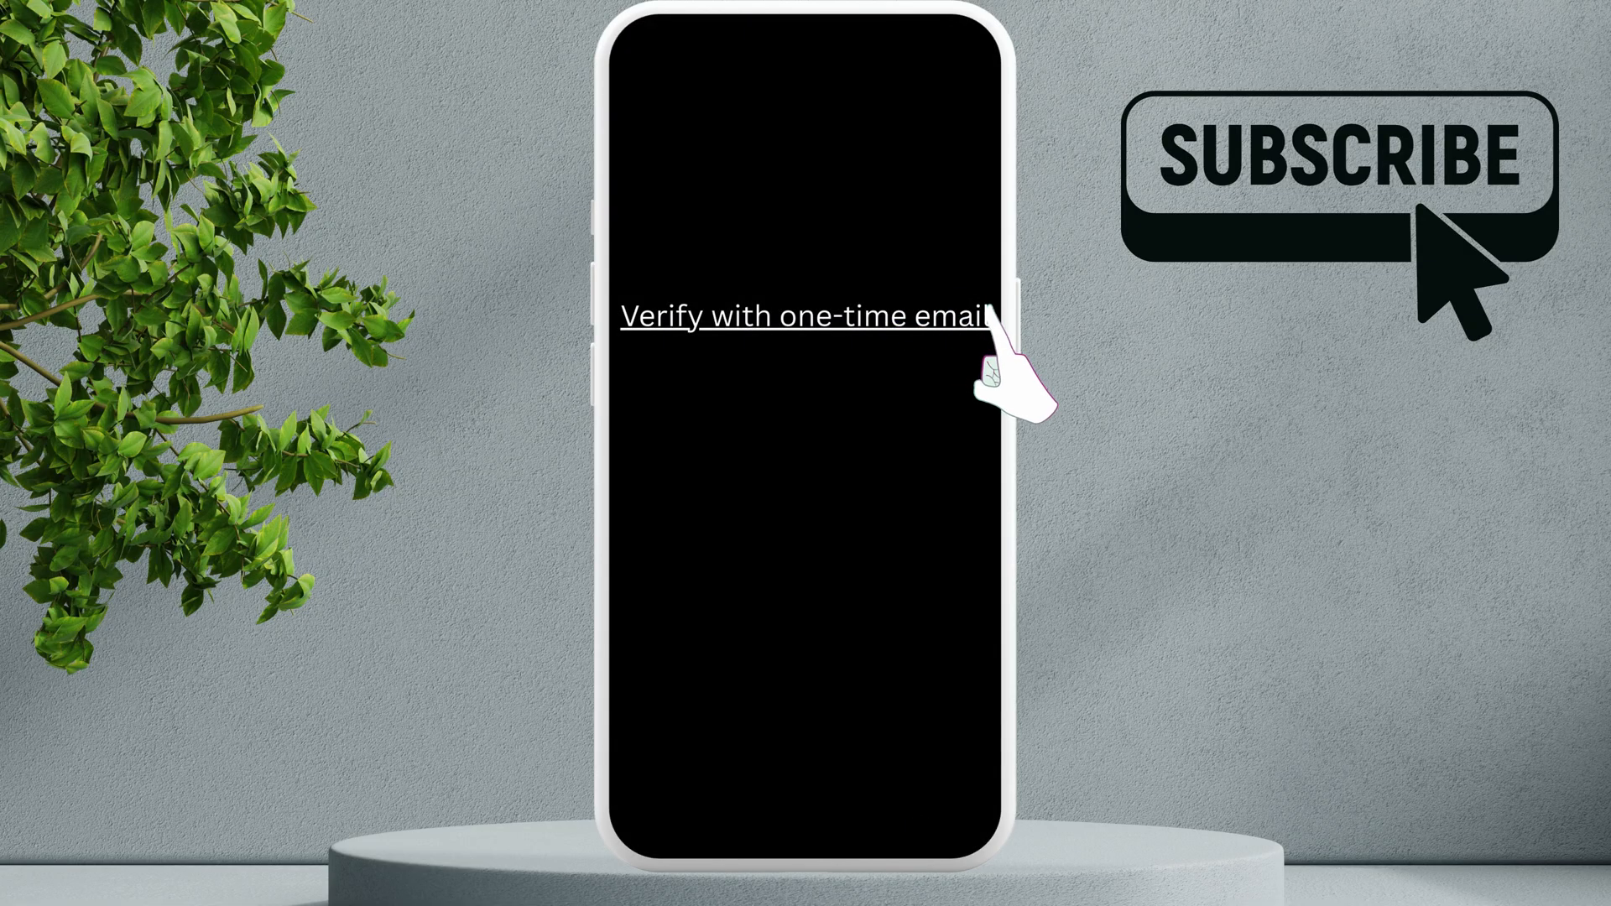
Step: Choose one-time email verification, send the email and go to the inbox
left_click(914, 316)
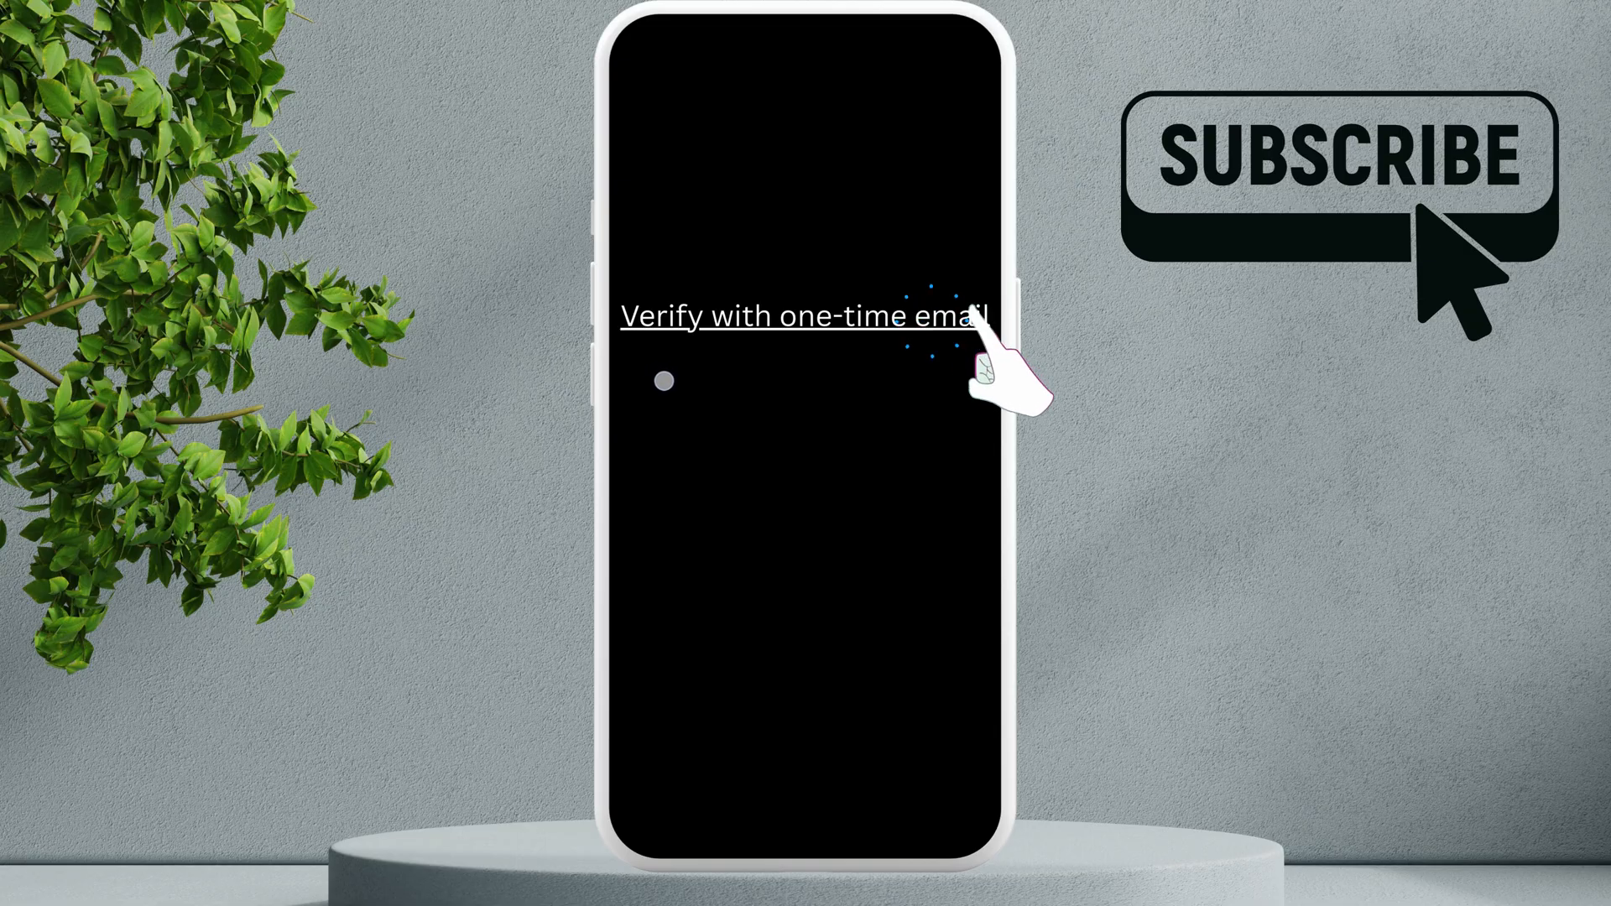
left_click(805, 316)
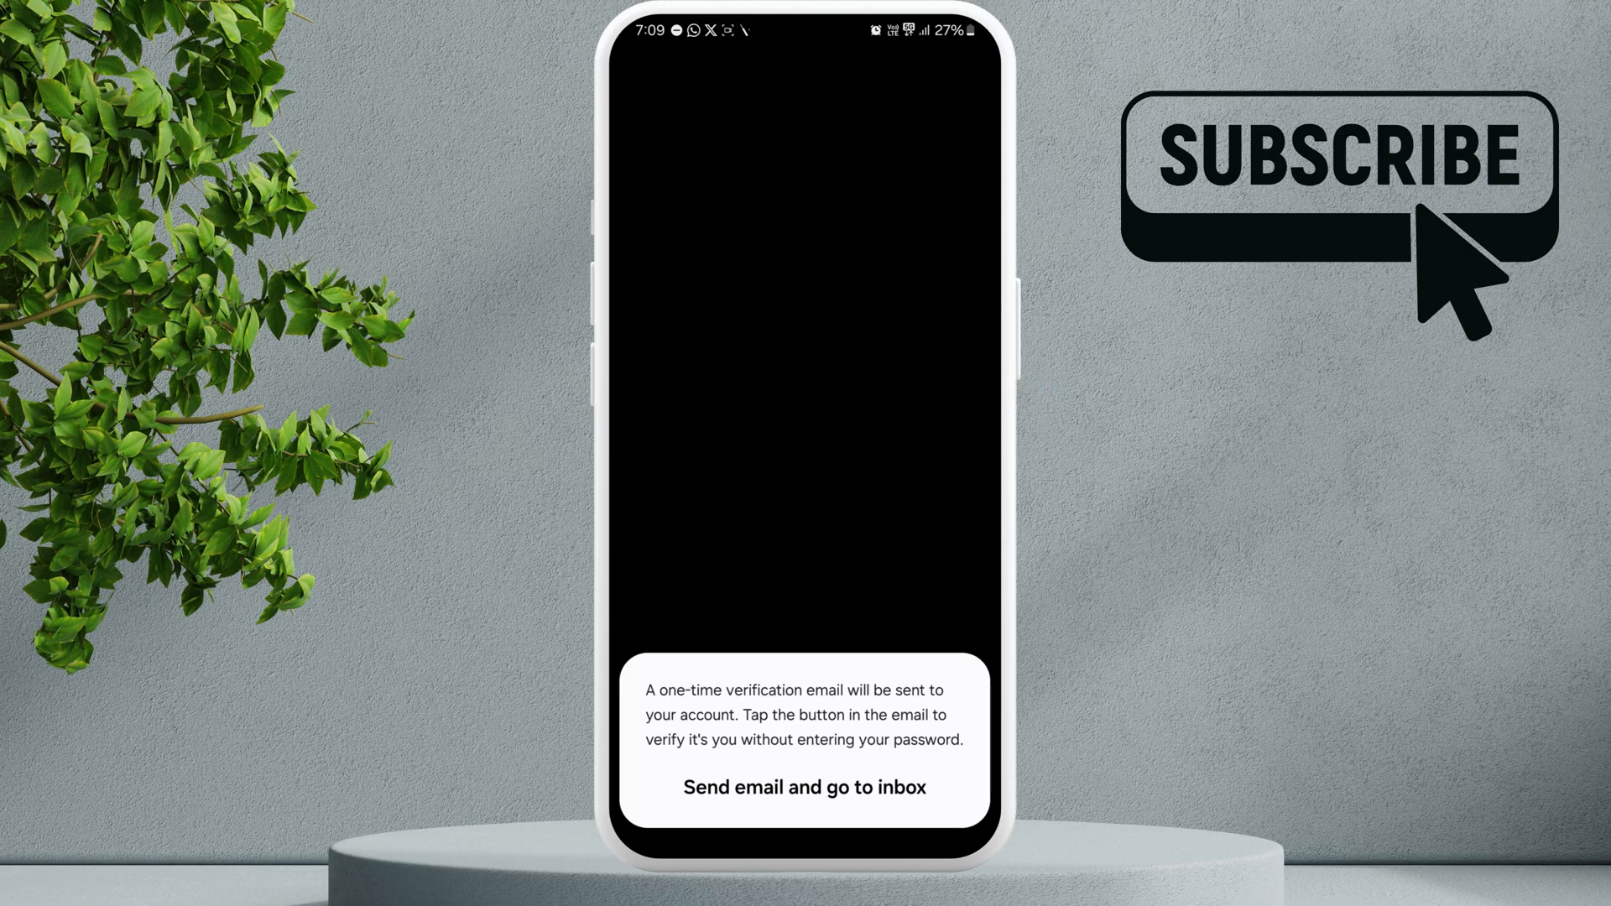
left_click(805, 787)
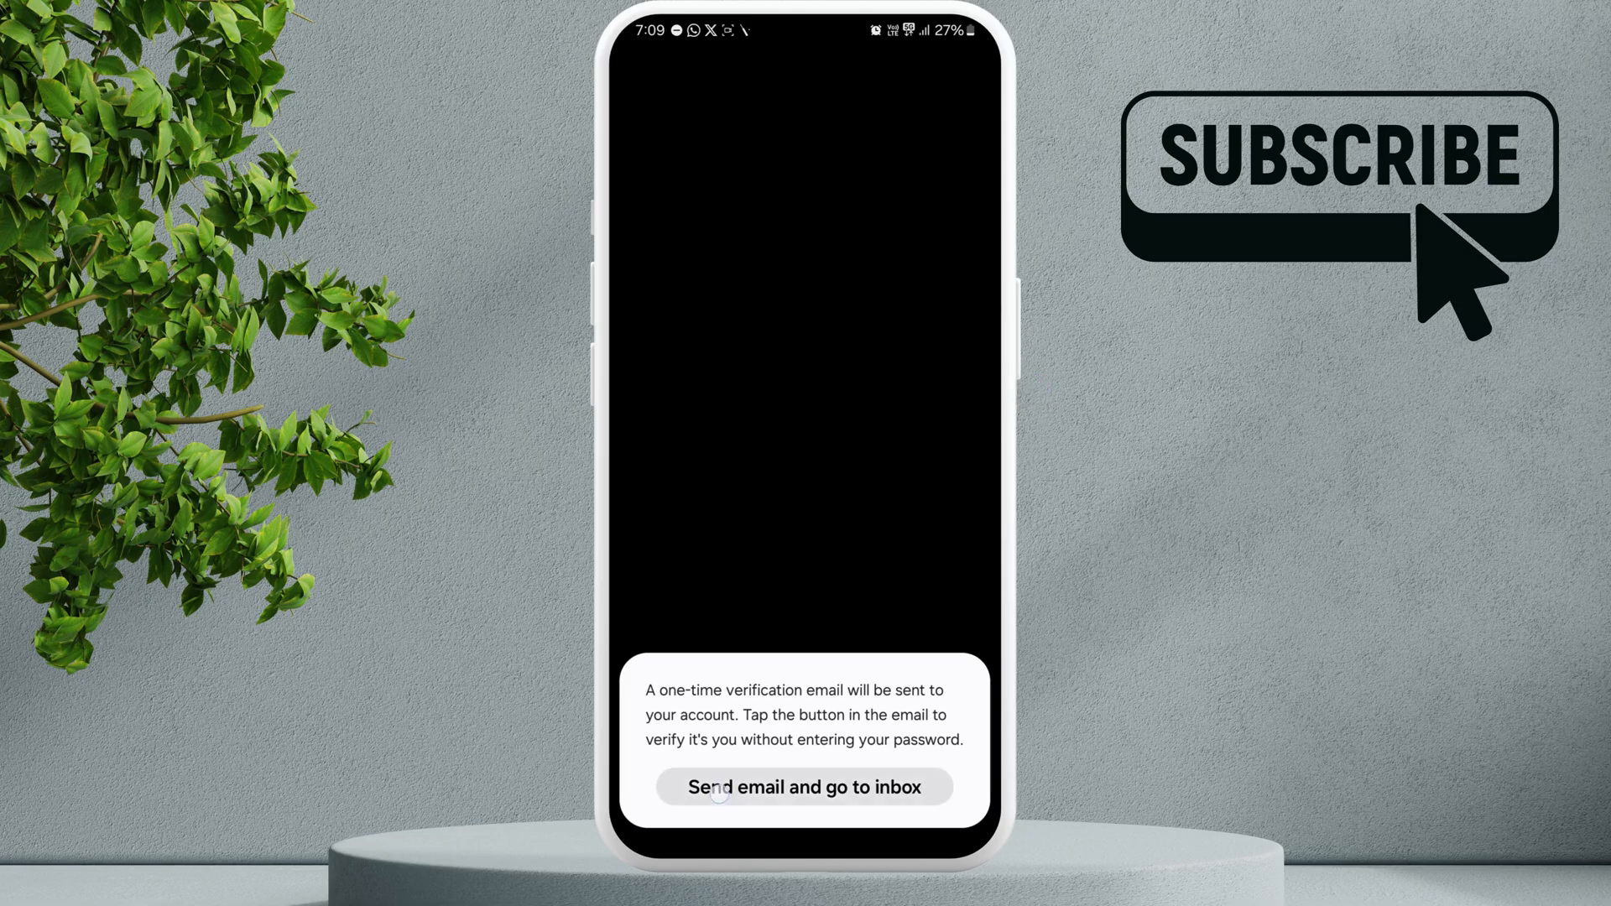
left_click(804, 787)
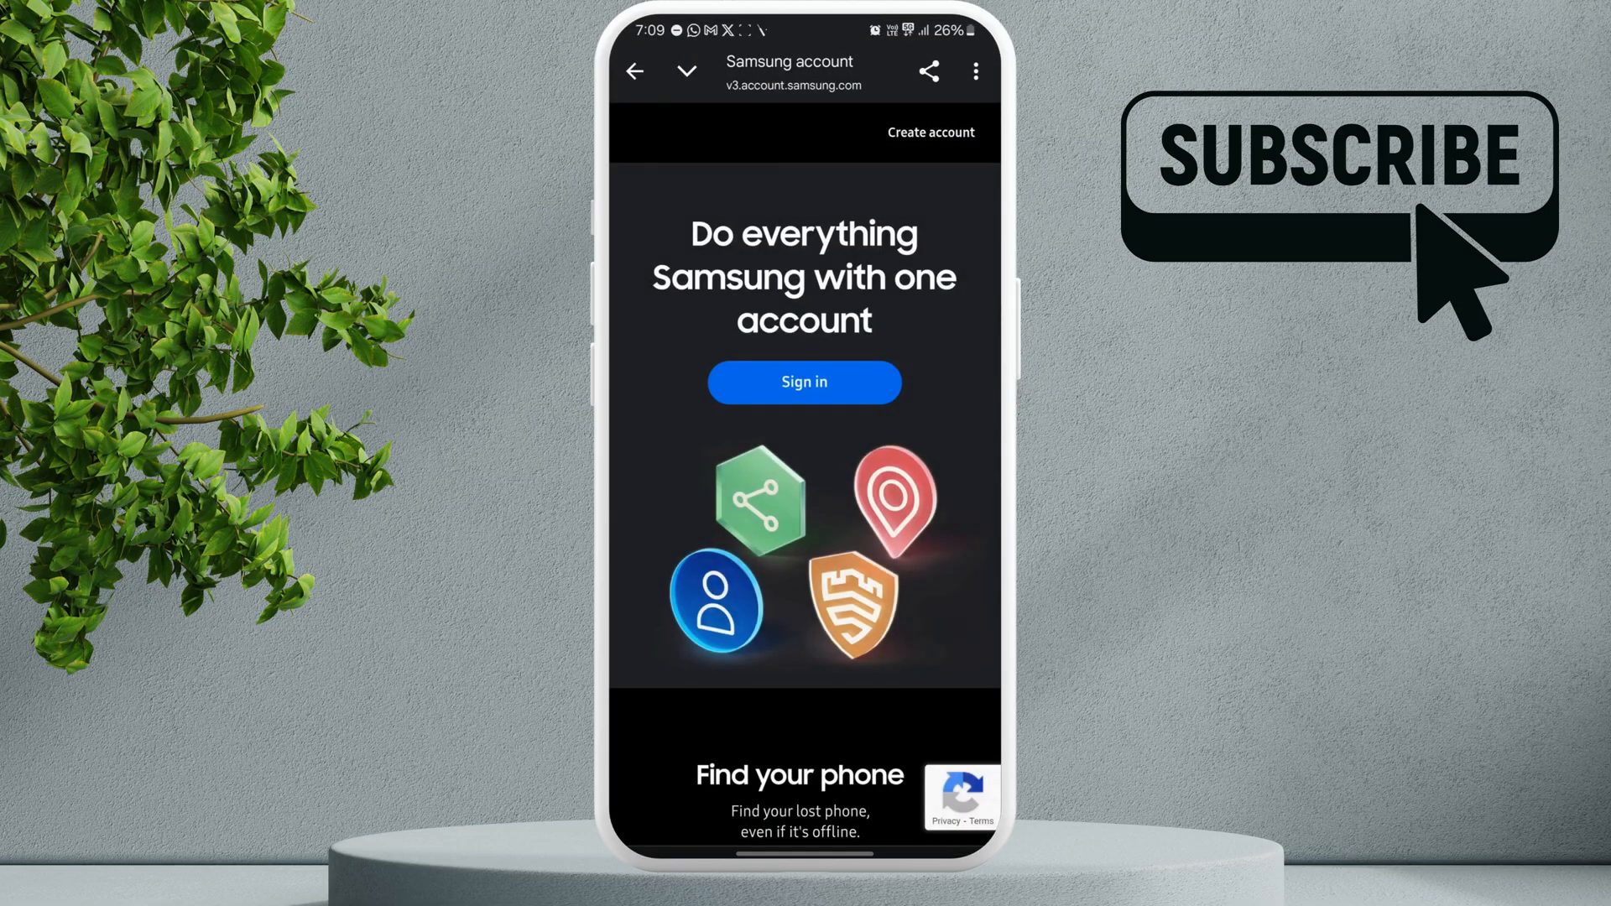